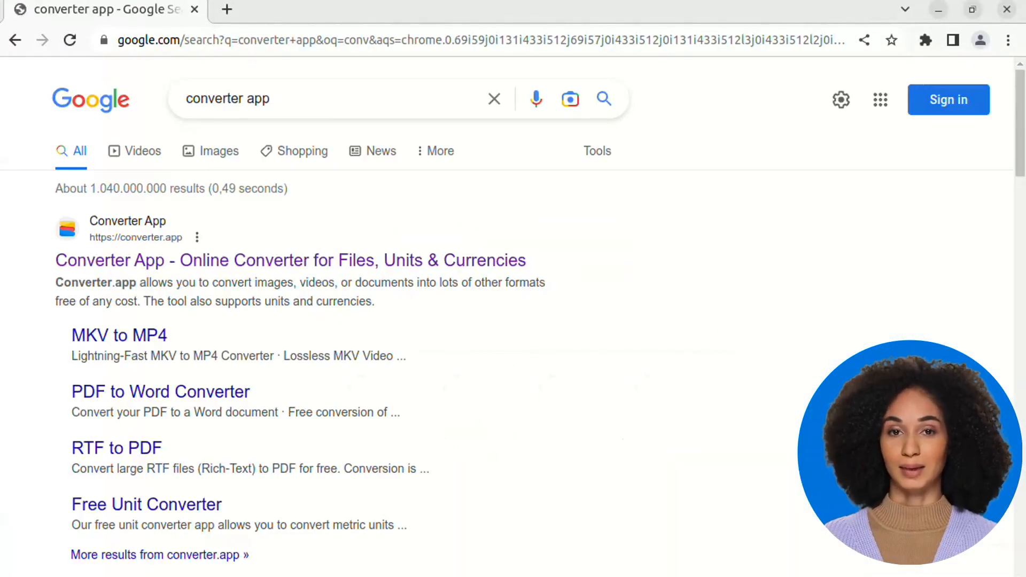
# - Find the MP4 to MP3 converter via the site search 'mp4 to mp'
pyautogui.click(289, 260)
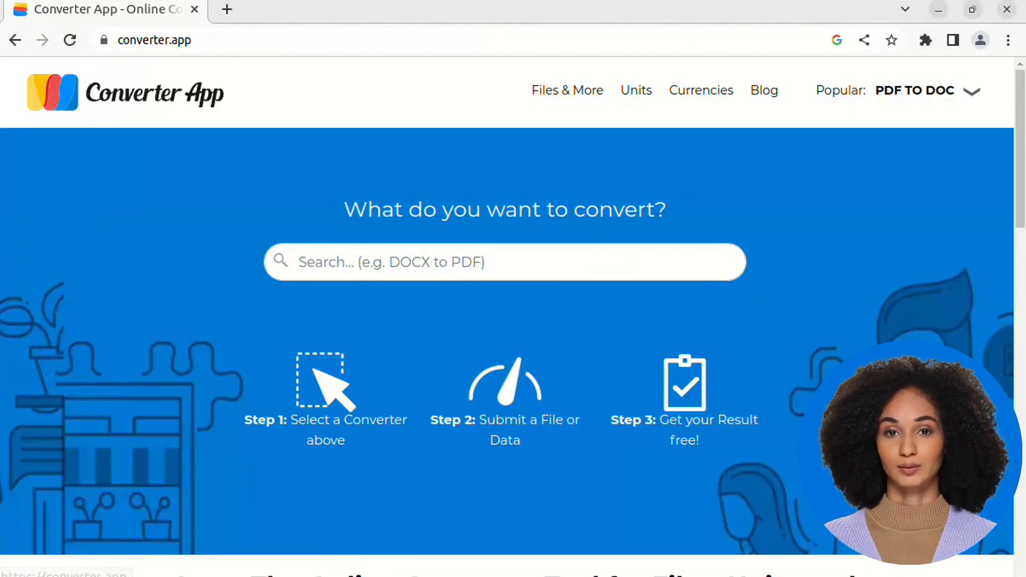
pyautogui.write('m')
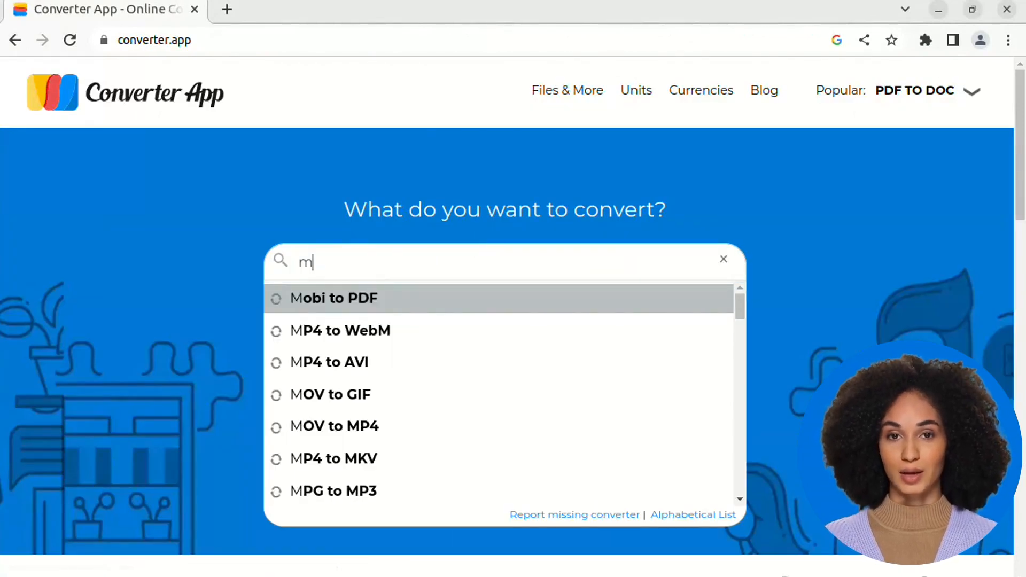
pyautogui.write('p4 to')
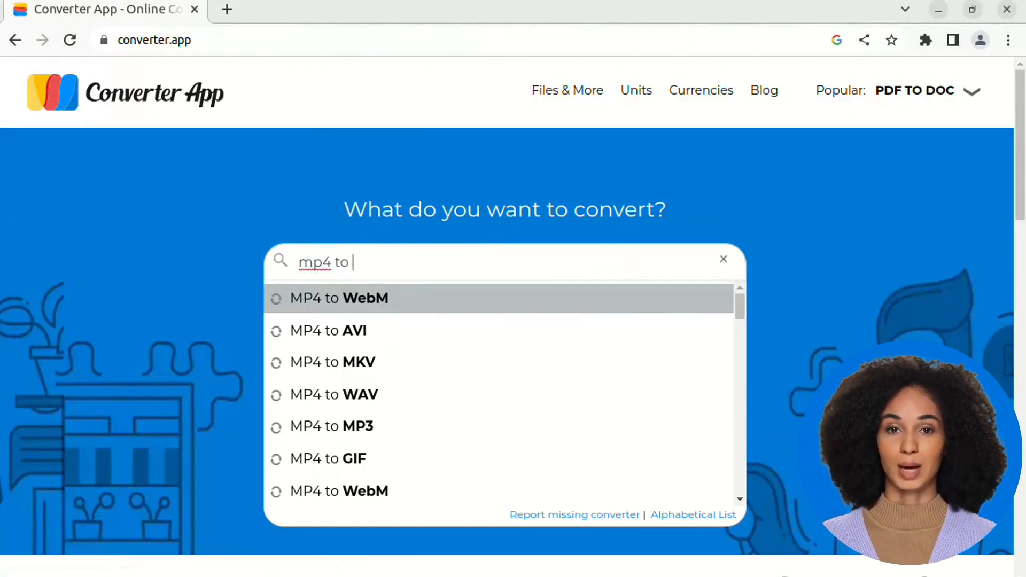
pyautogui.write('mp')
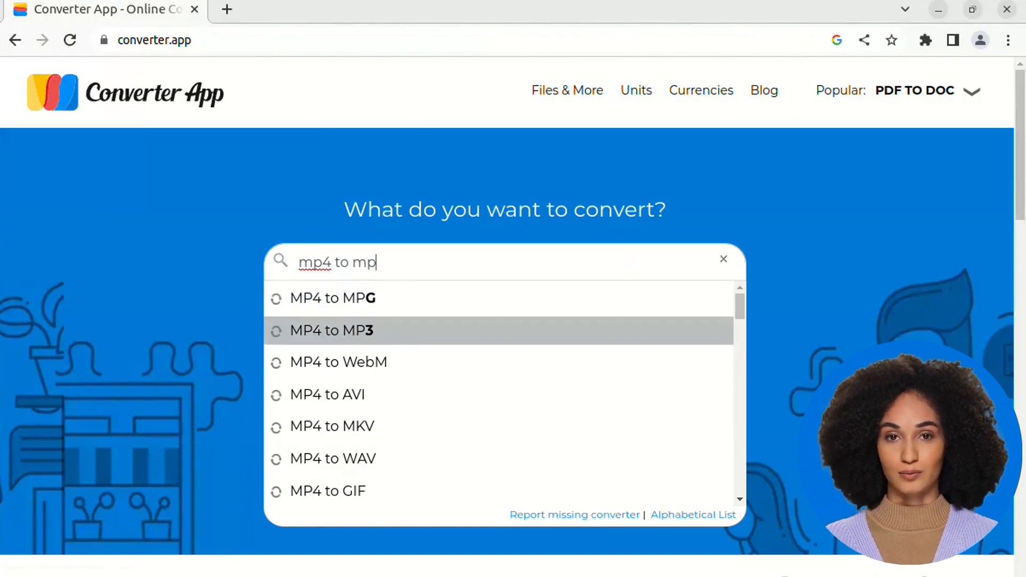
pyautogui.click(330, 330)
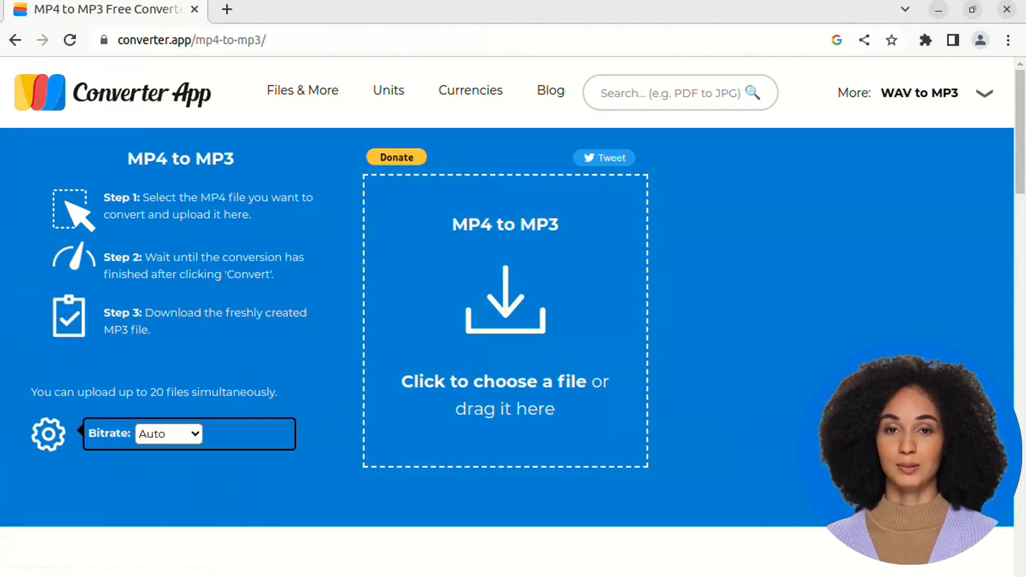
# - Set the output bitrate to 192 kbps
pyautogui.click(168, 433)
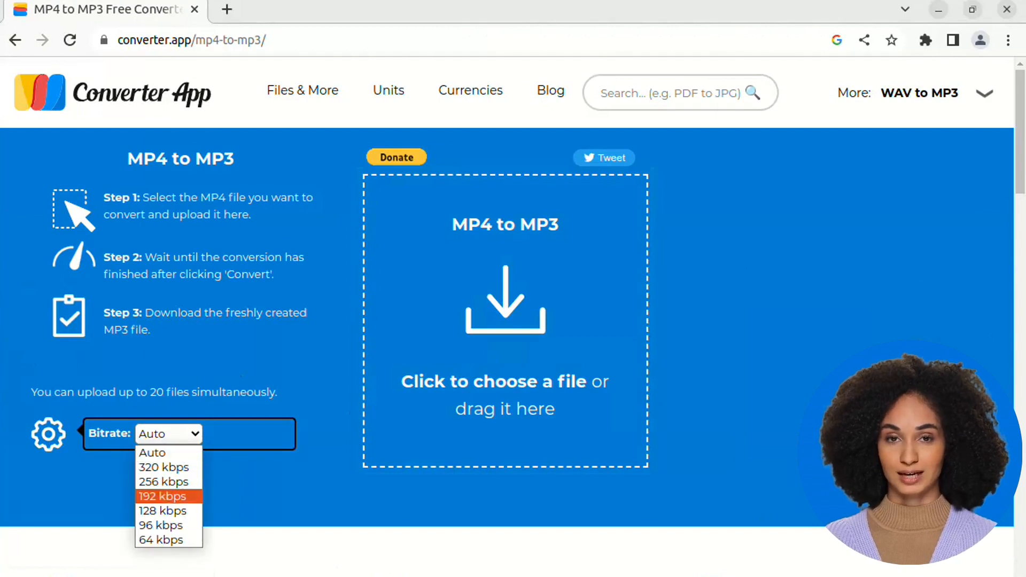
pyautogui.click(165, 496)
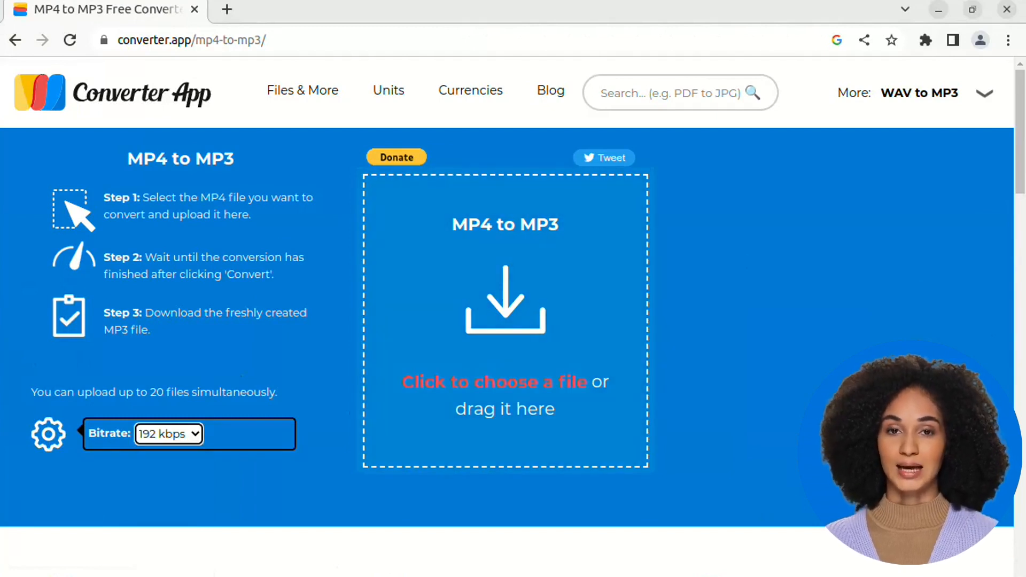
# - Upload video1.mp4 through video5.mp4 from the Videos folder for conversion
pyautogui.click(504, 301)
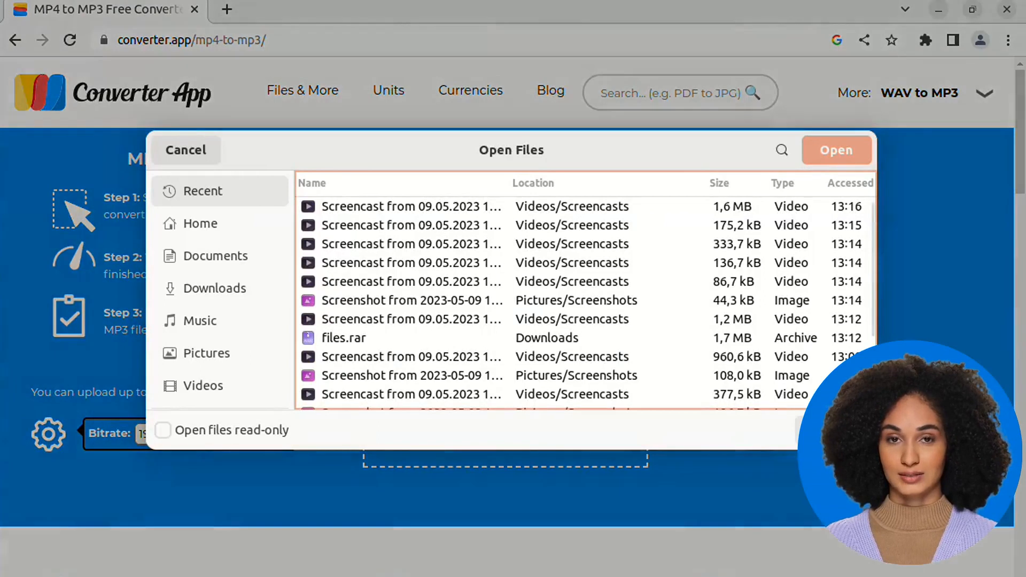
pyautogui.click(203, 385)
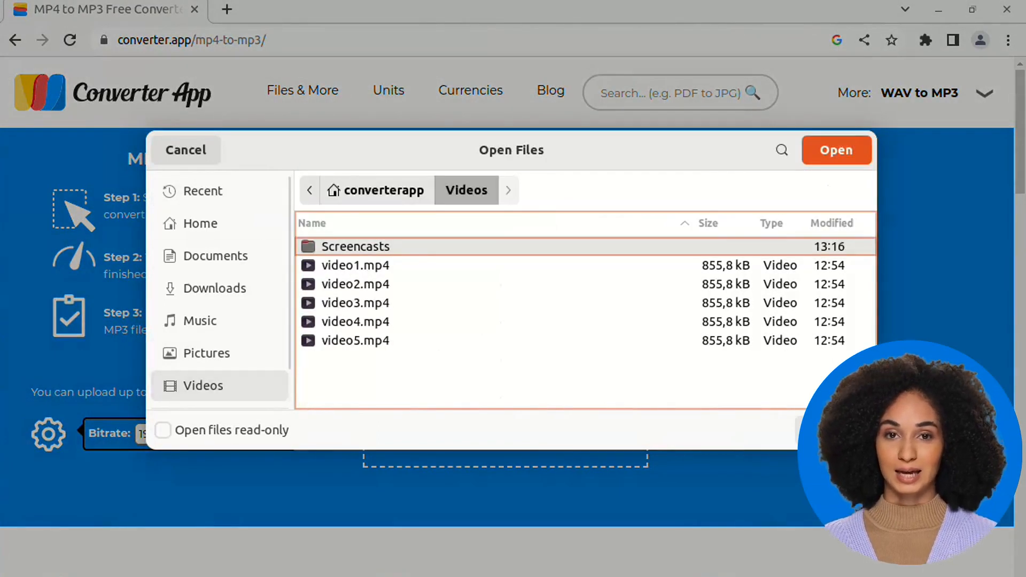
pyautogui.click(355, 284)
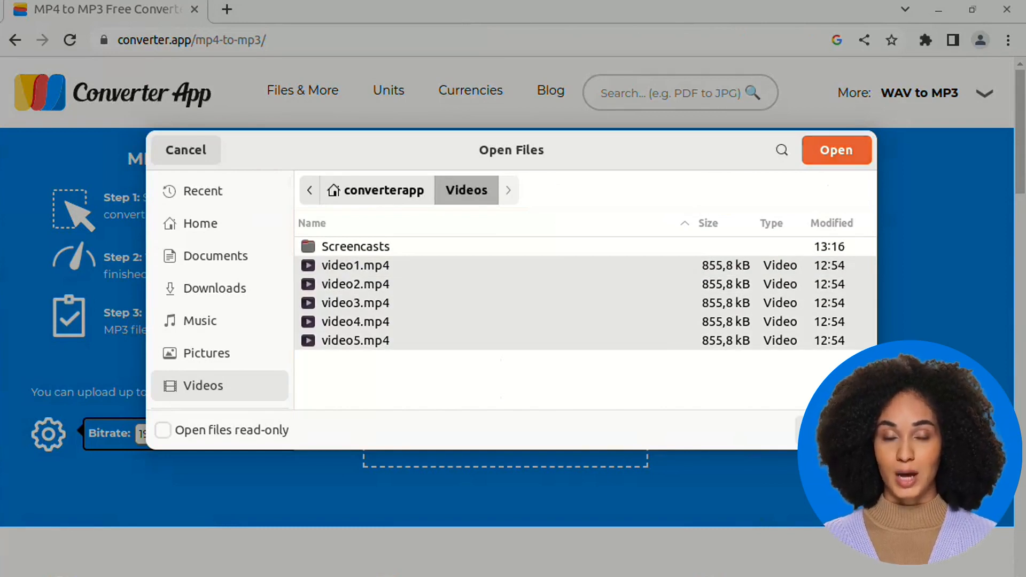
pyautogui.click(836, 149)
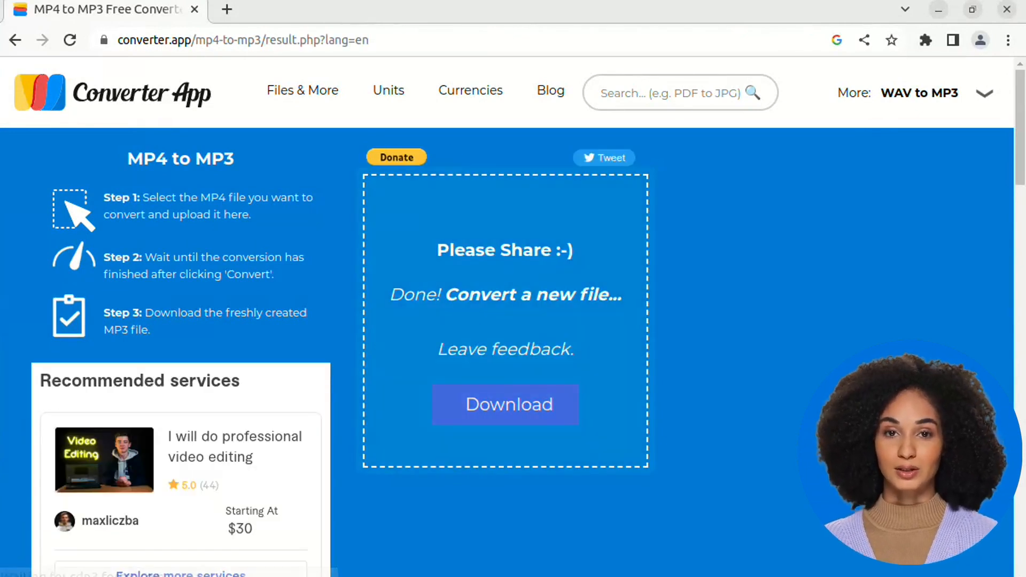
# - Download the converted MP3 files as results.zip
pyautogui.click(504, 404)
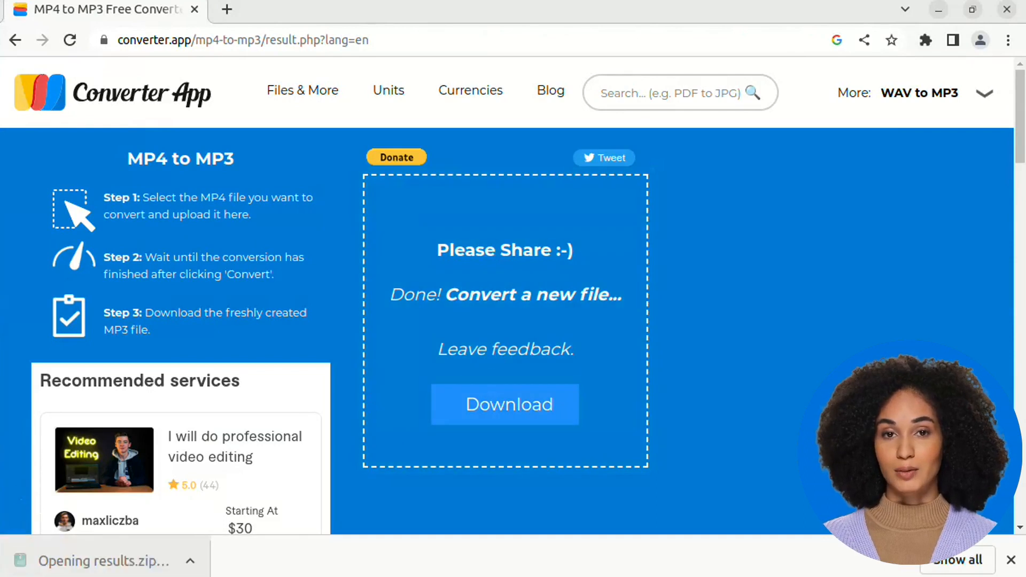